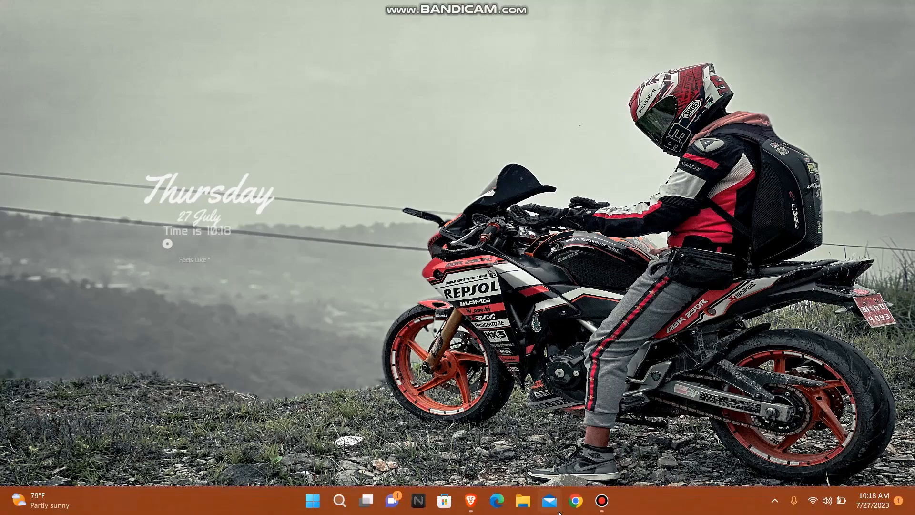
Launch Brave and head to Zoho CRM by entering 'crm' in the address bar.
left_click(468, 501)
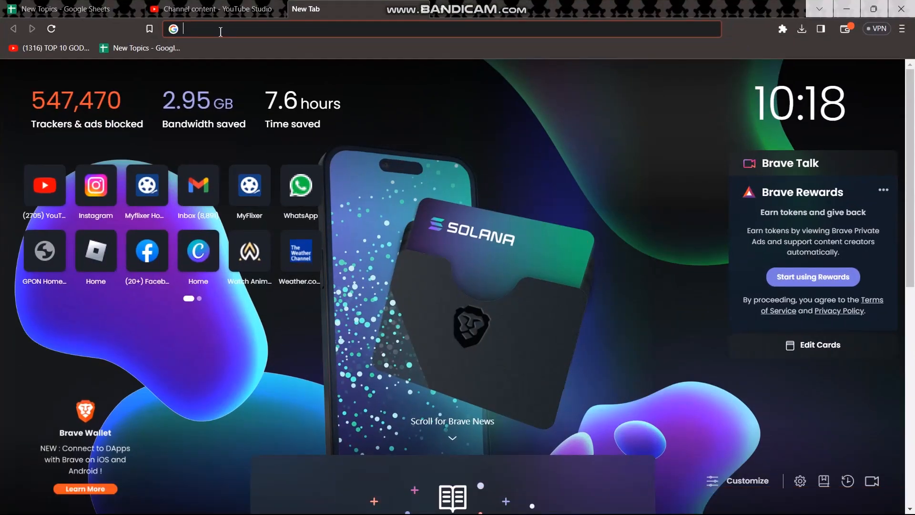
type("crm")
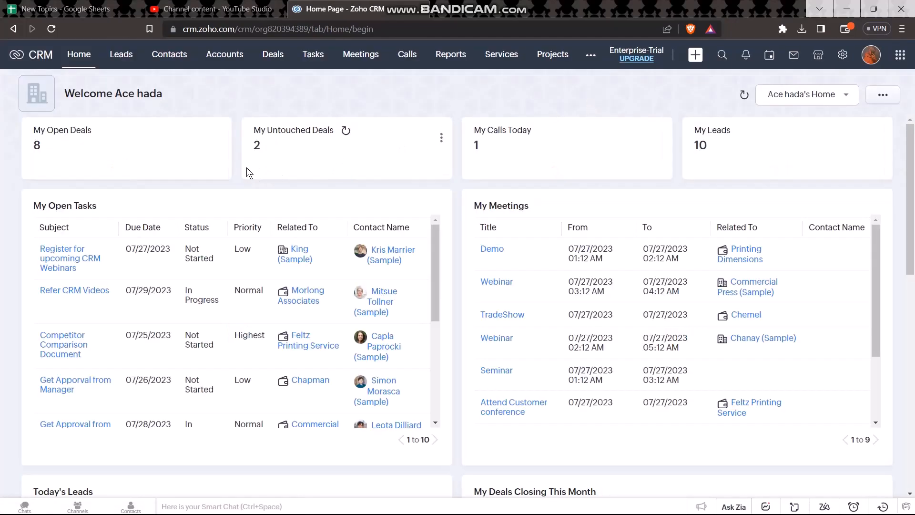
mouse_move(842, 59)
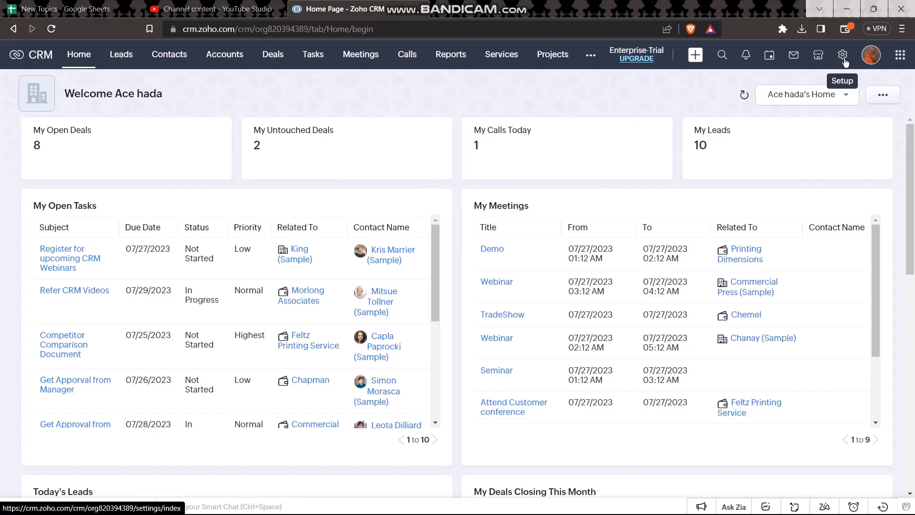
From Setup, go to the Users list and start editing the administrator user's details.
left_click(842, 54)
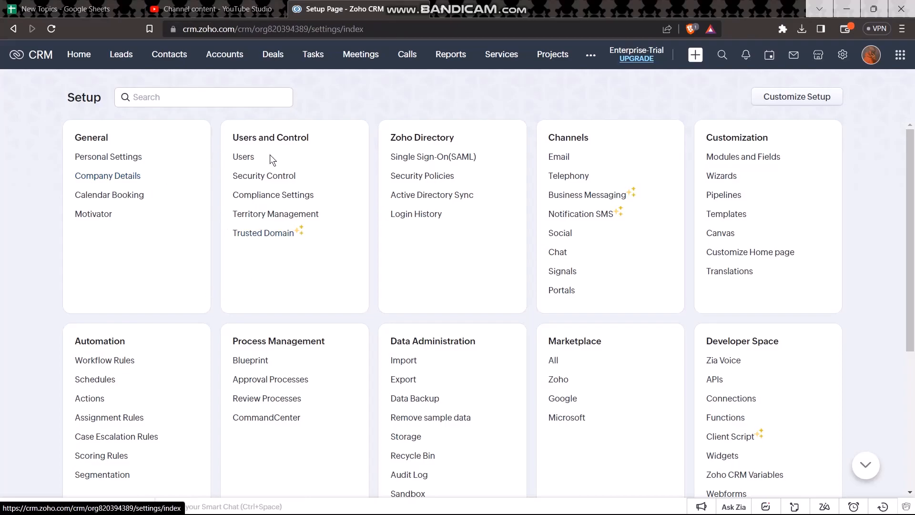
left_click(242, 156)
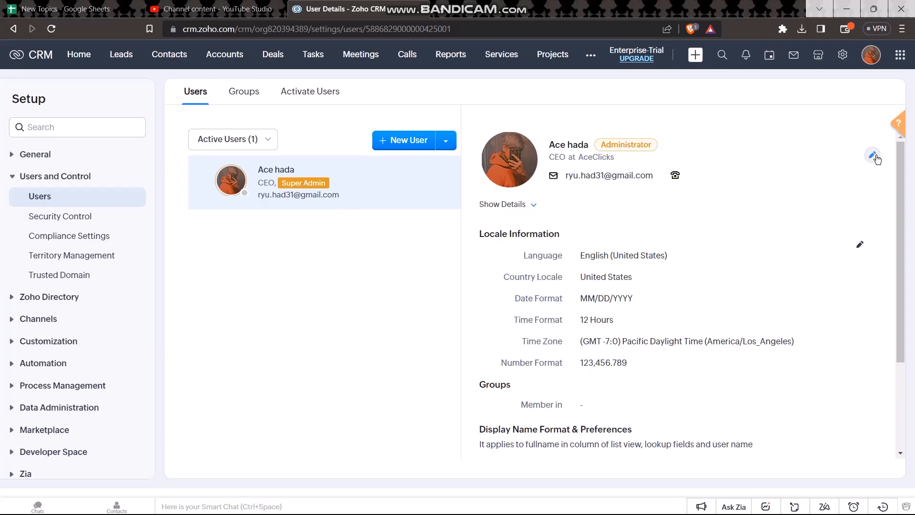
left_click(872, 154)
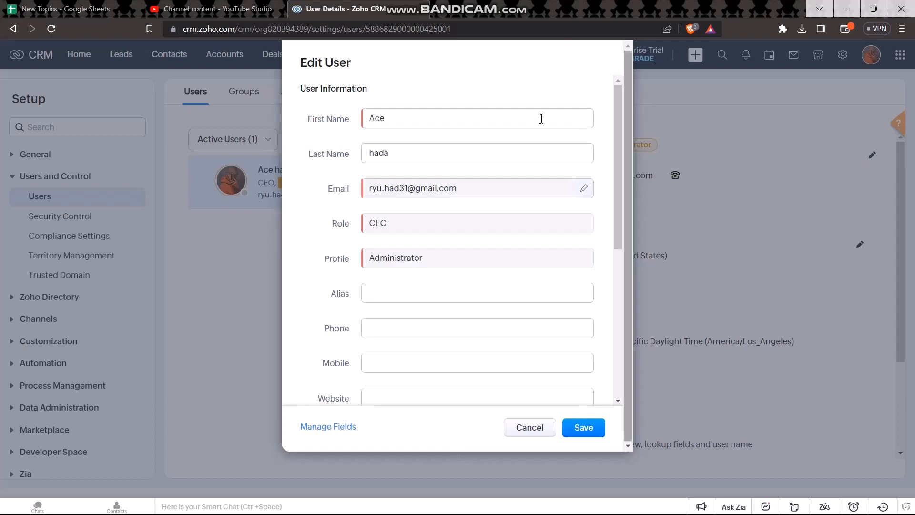
mouse_move(344, 64)
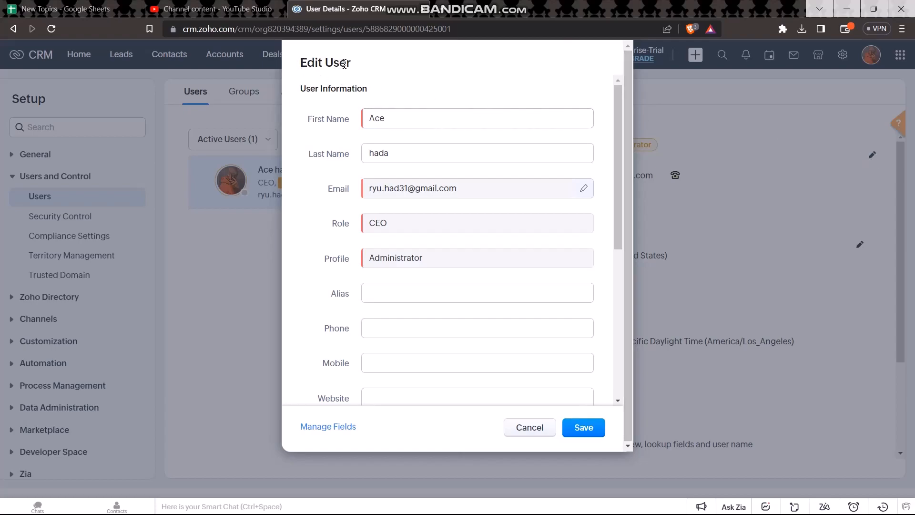
mouse_move(328, 185)
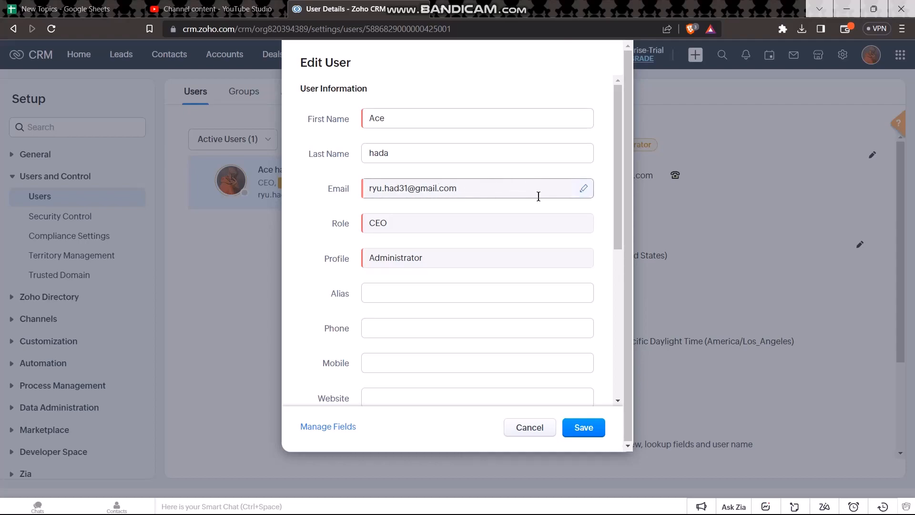
Jump from the Email field to the Zoho Accounts profile page of email addresses.
left_click(583, 188)
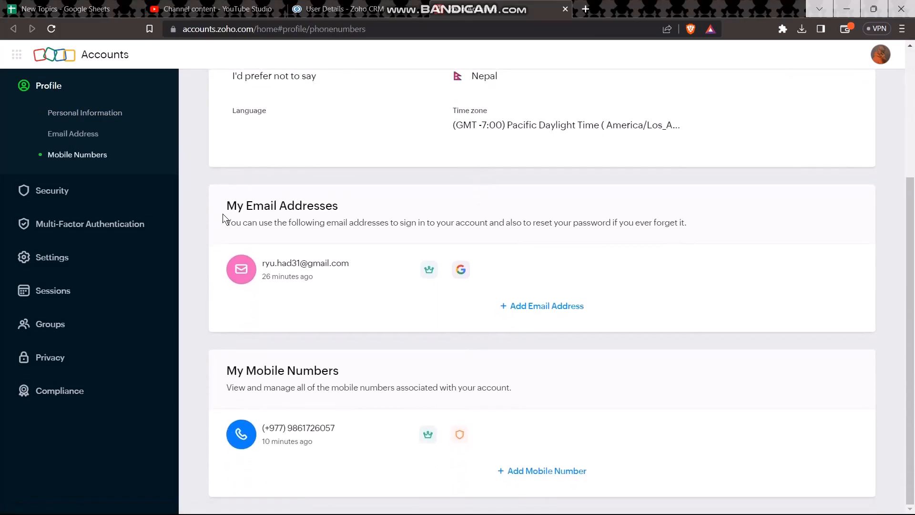
mouse_move(532, 309)
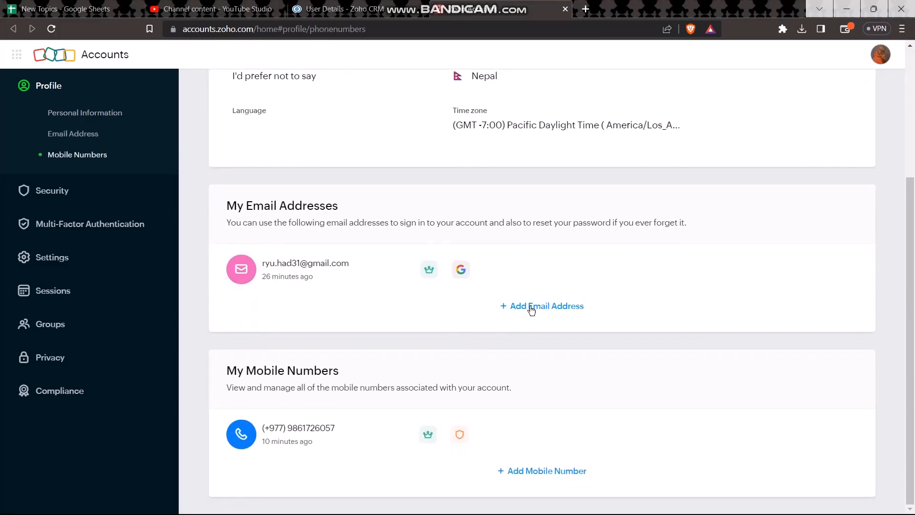
left_click(541, 306)
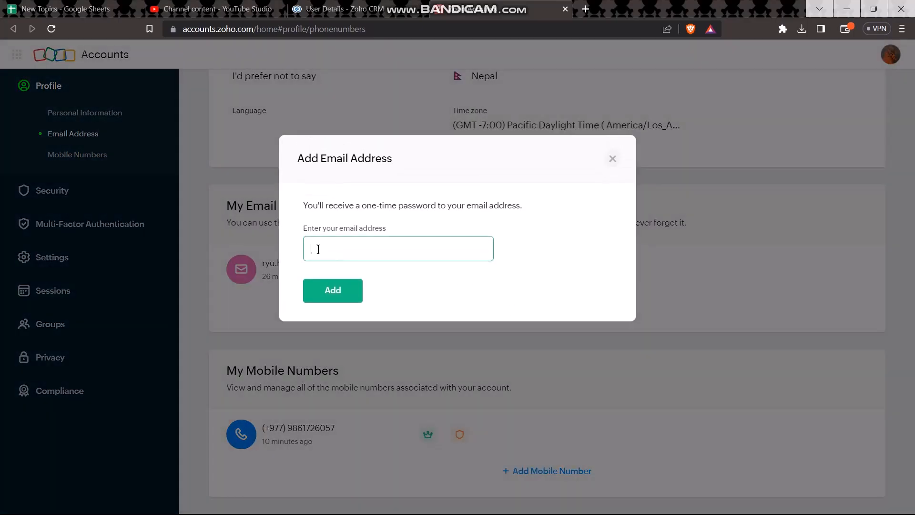
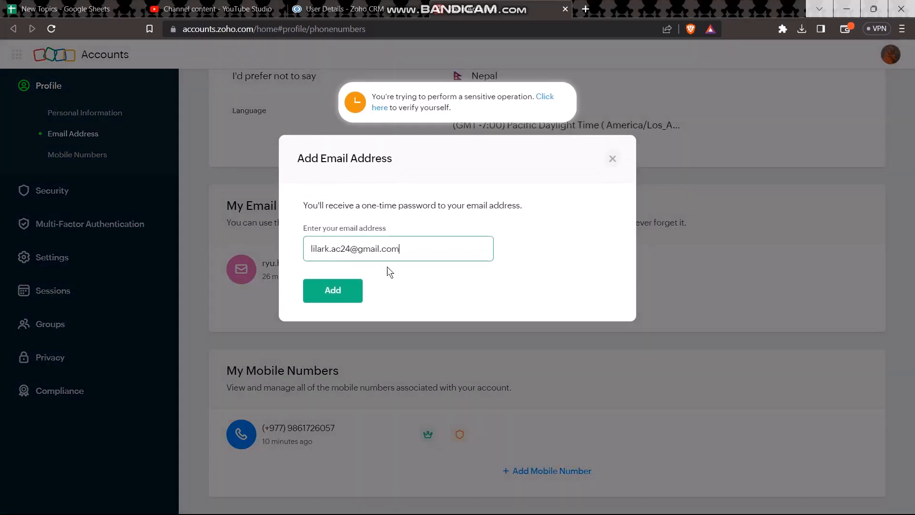
left_click(333, 285)
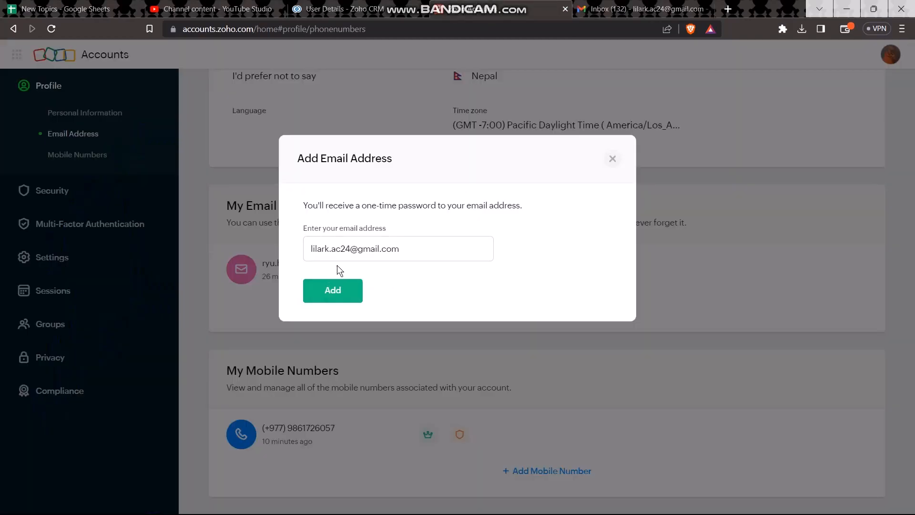
mouse_move(335, 287)
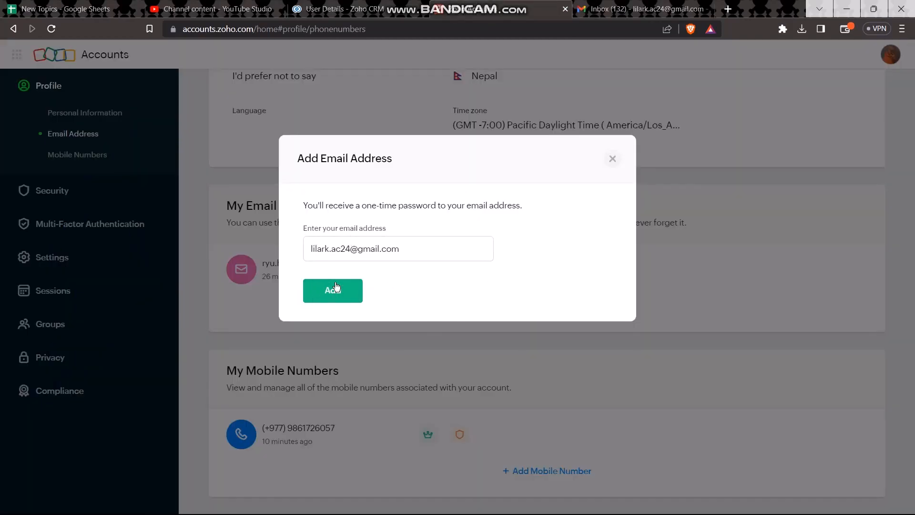
left_click(612, 158)
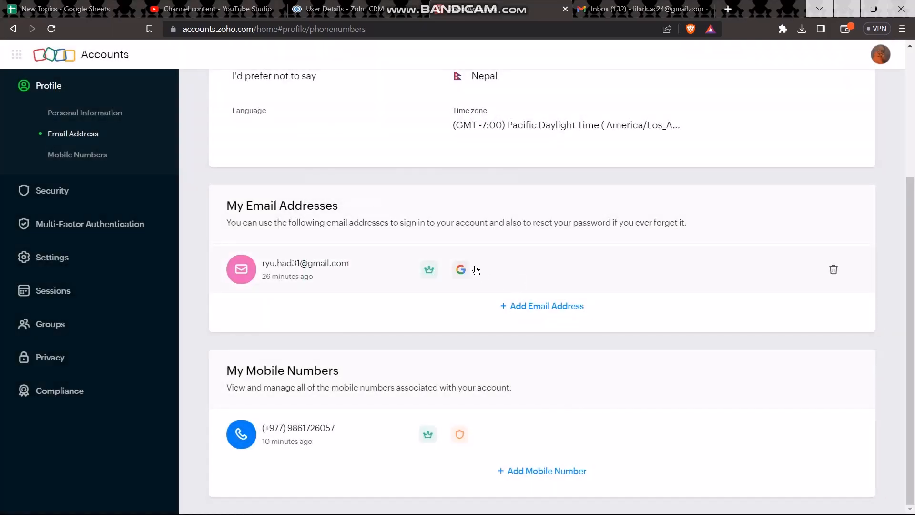
mouse_move(315, 313)
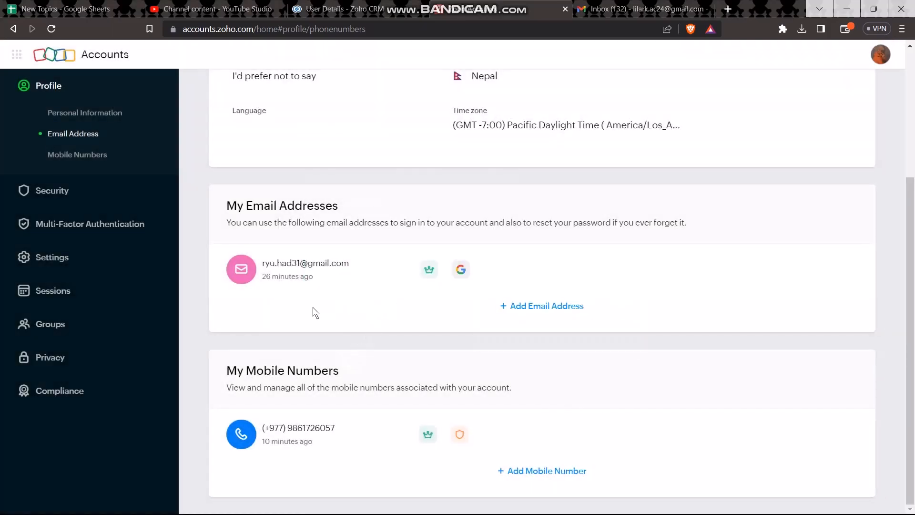
mouse_move(332, 336)
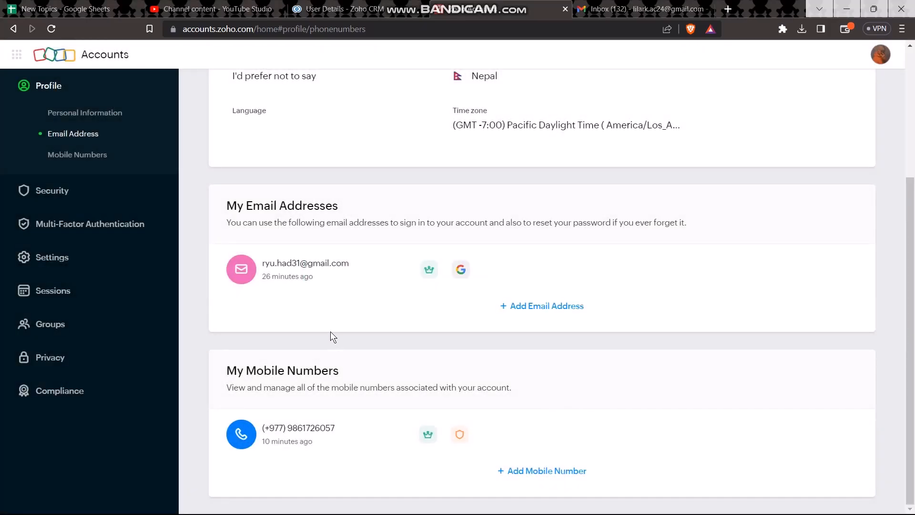
mouse_move(762, 53)
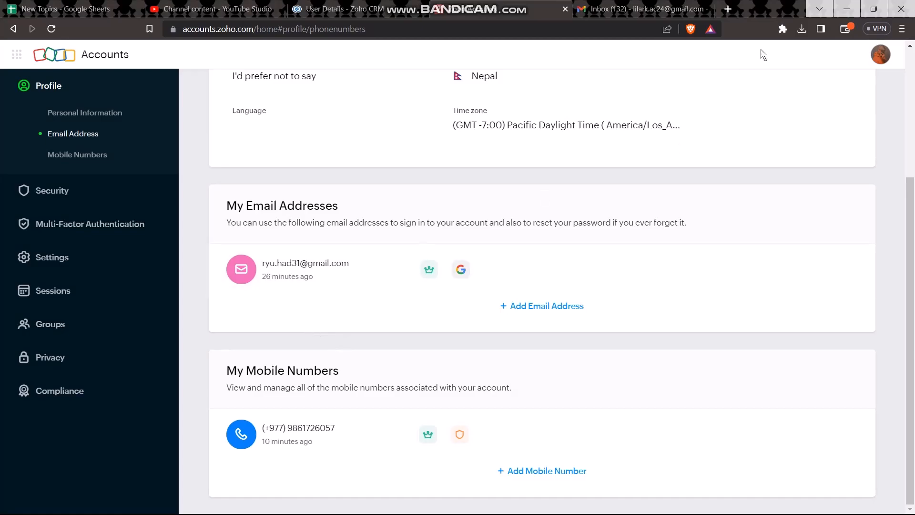